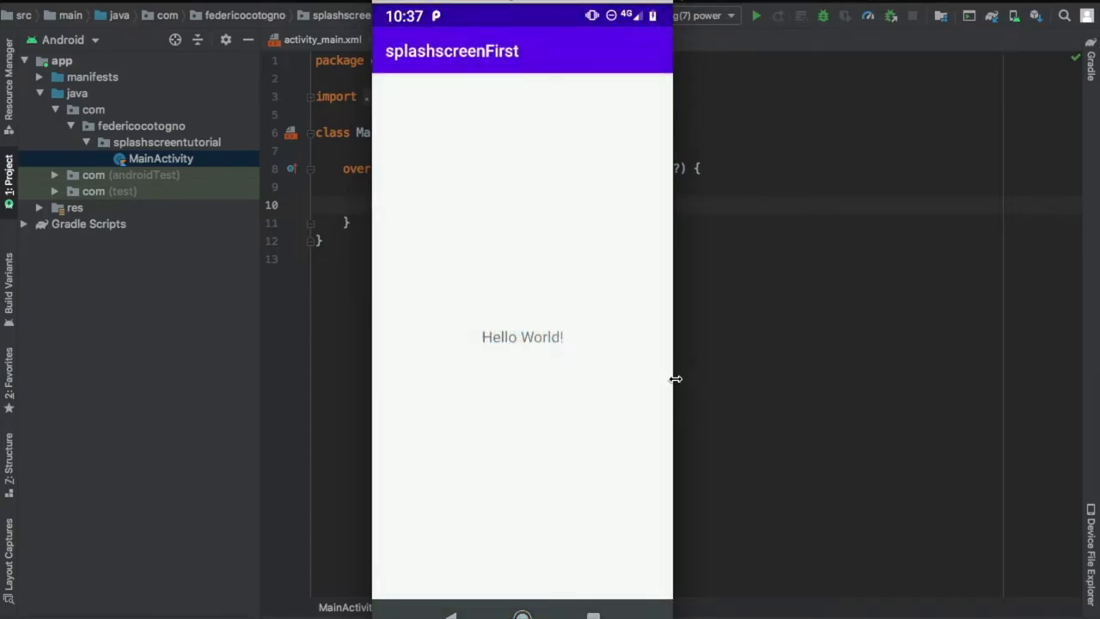
mouse_move(657, 415)
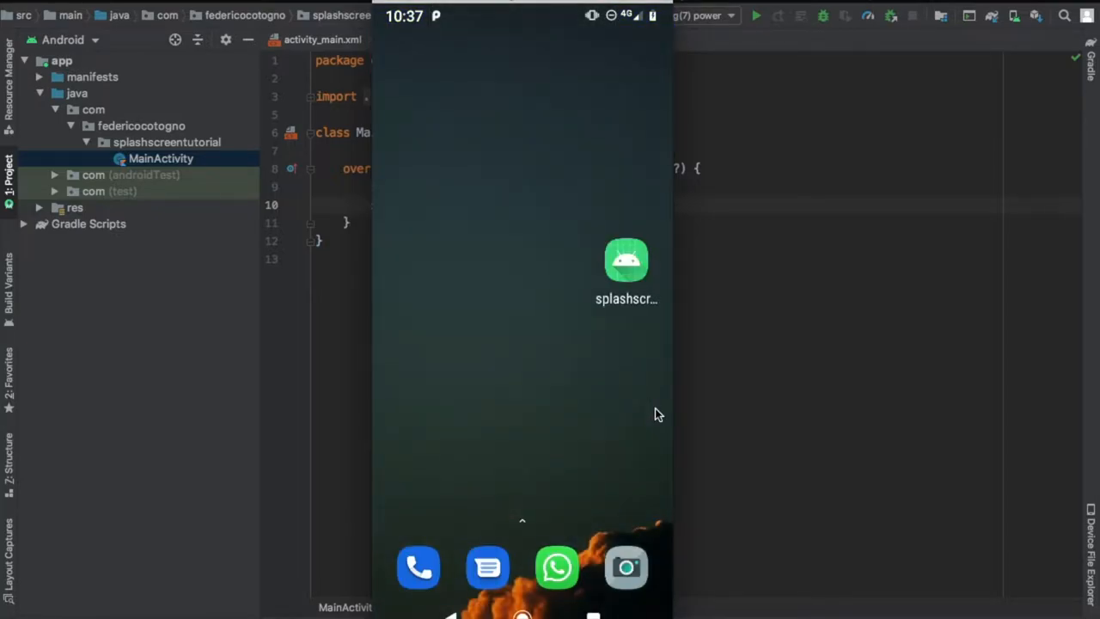
Close the device mirror and open MainActivity.kt from the Project panel
click(626, 260)
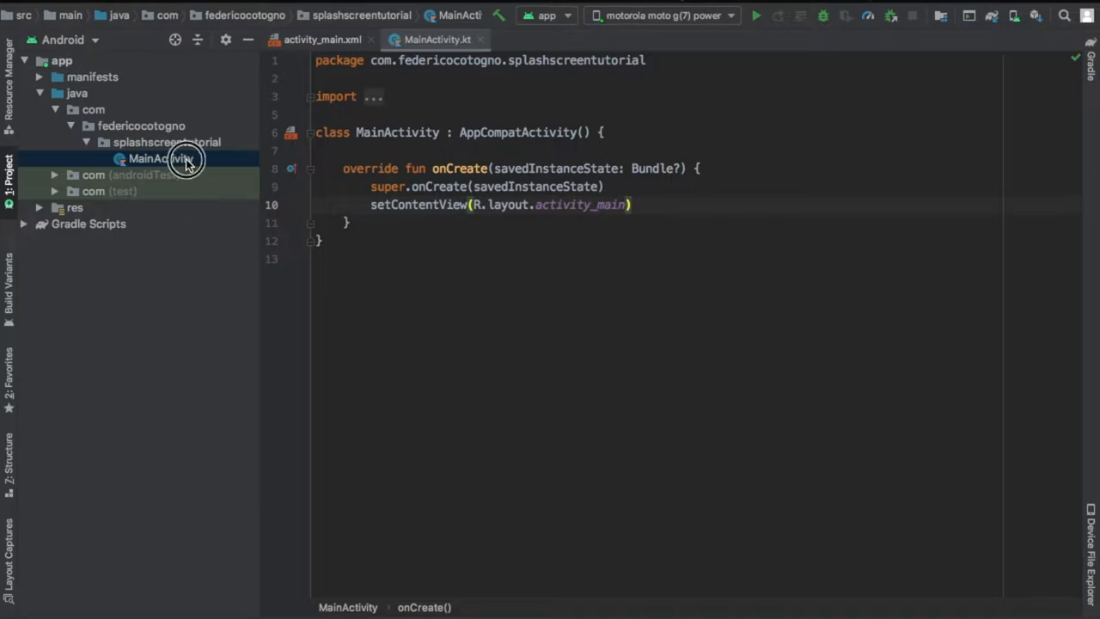
click(160, 158)
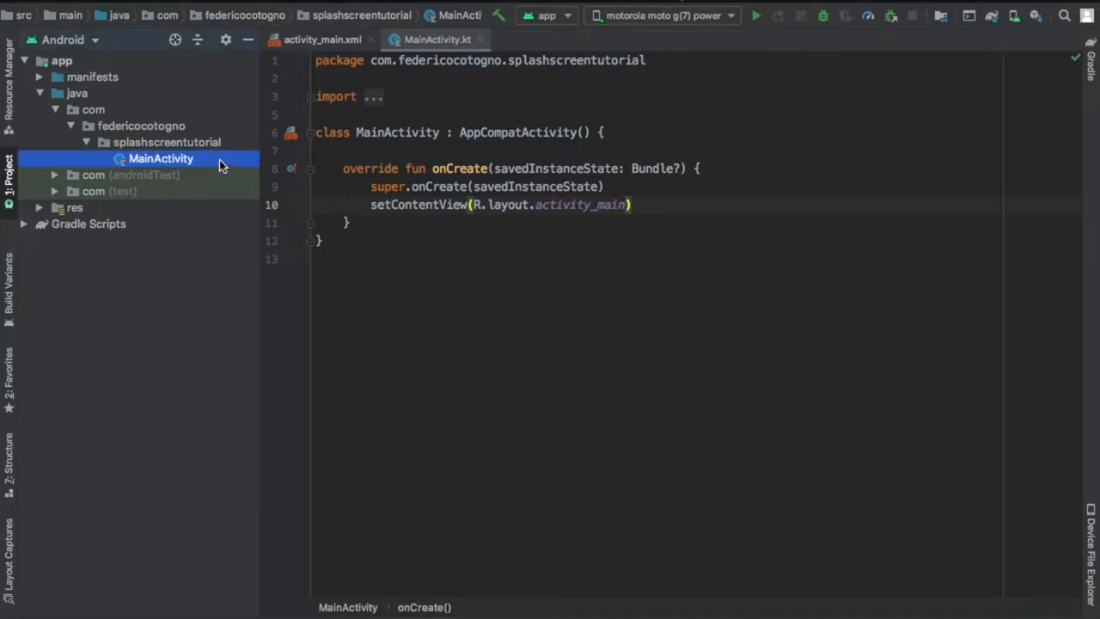
Create a new empty activity named SplashScreenActivity with its activity_splash_screen layout
right_click(160, 158)
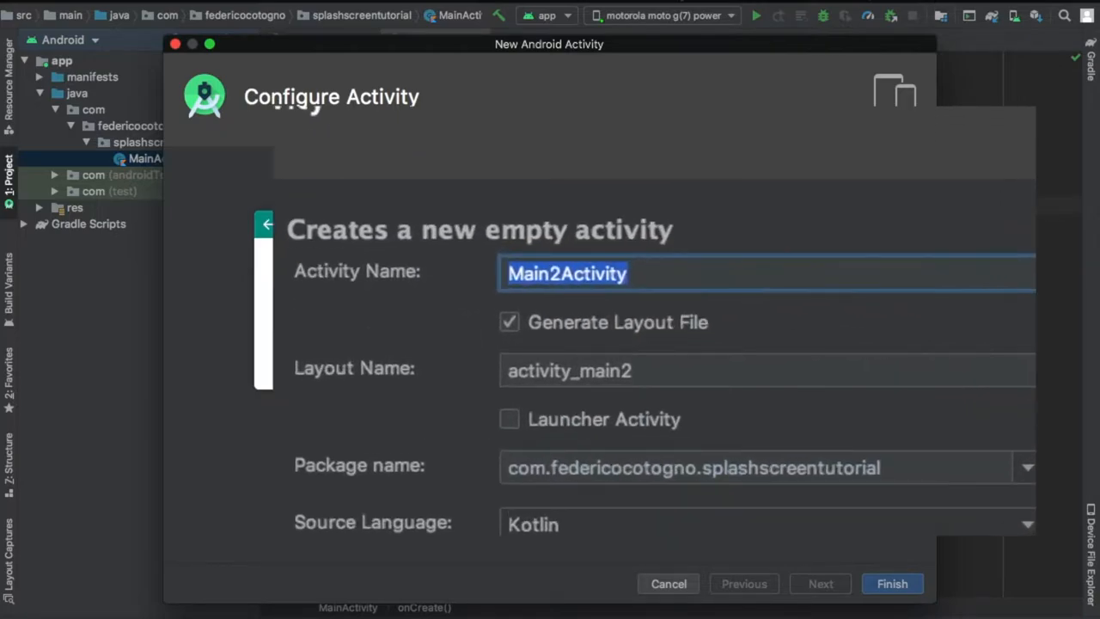
text(SplashScree)
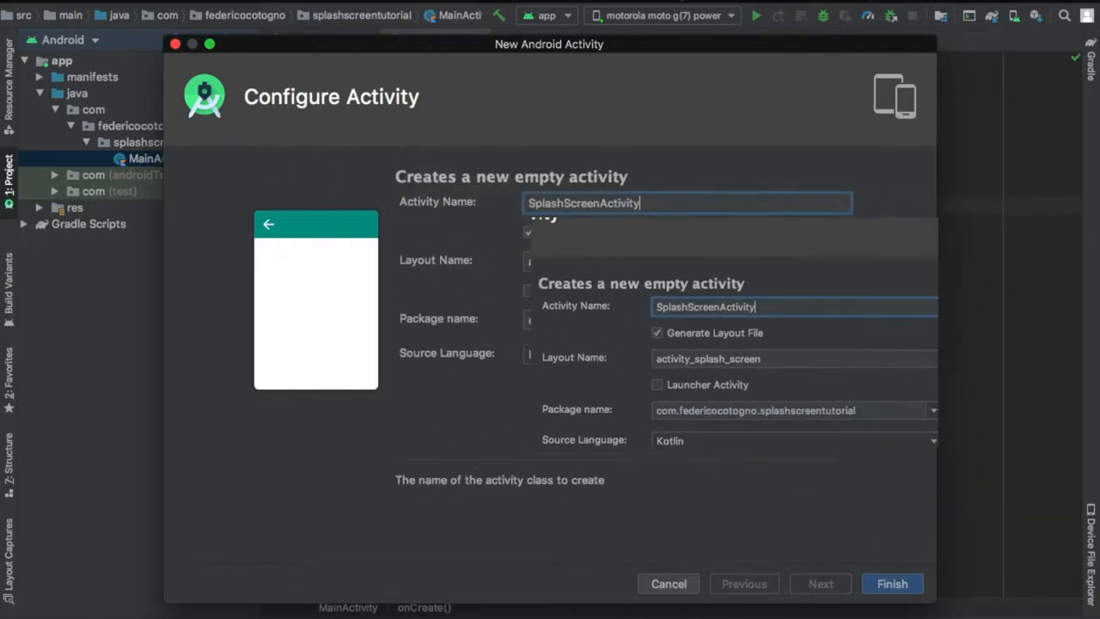
click(892, 584)
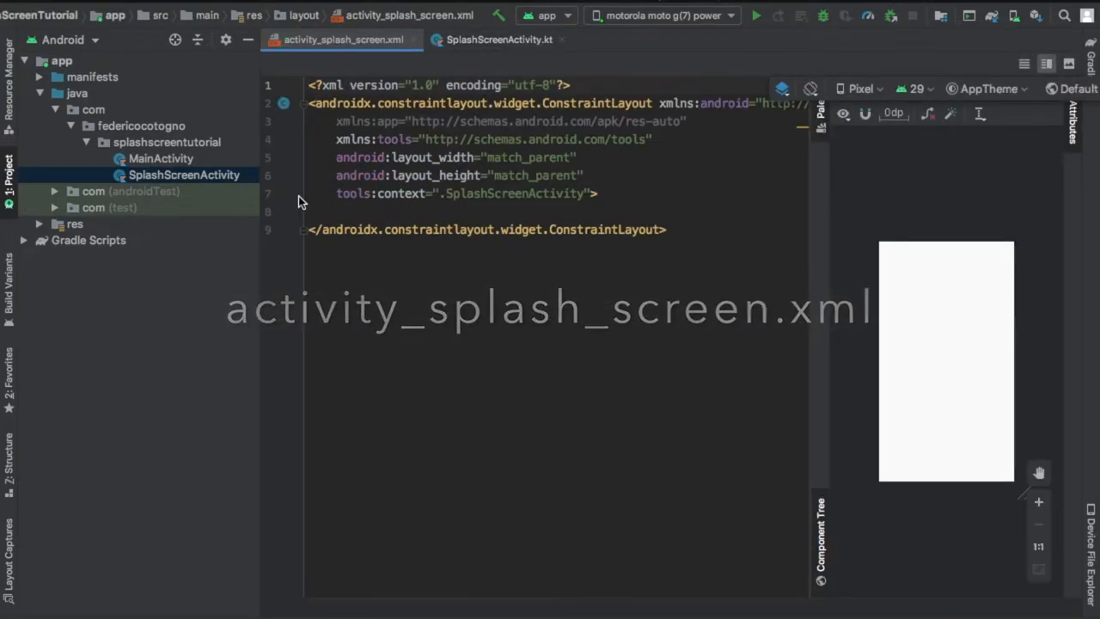
Start a new vector asset in res/drawable using the audiotrack music-note clip art sized 200x200 dp
click(38, 223)
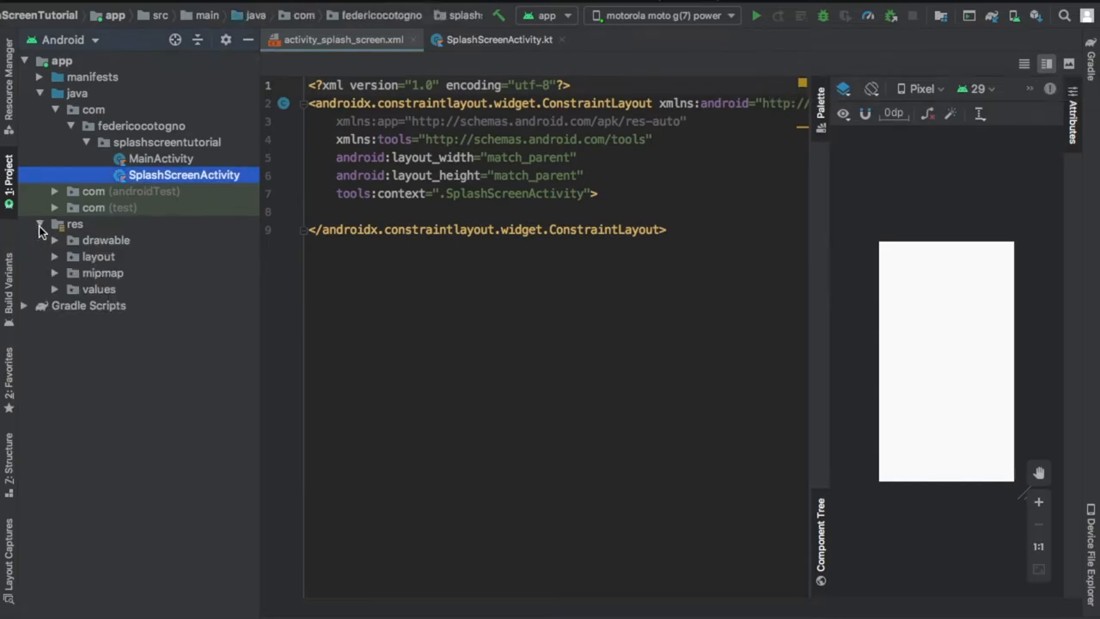
click(106, 239)
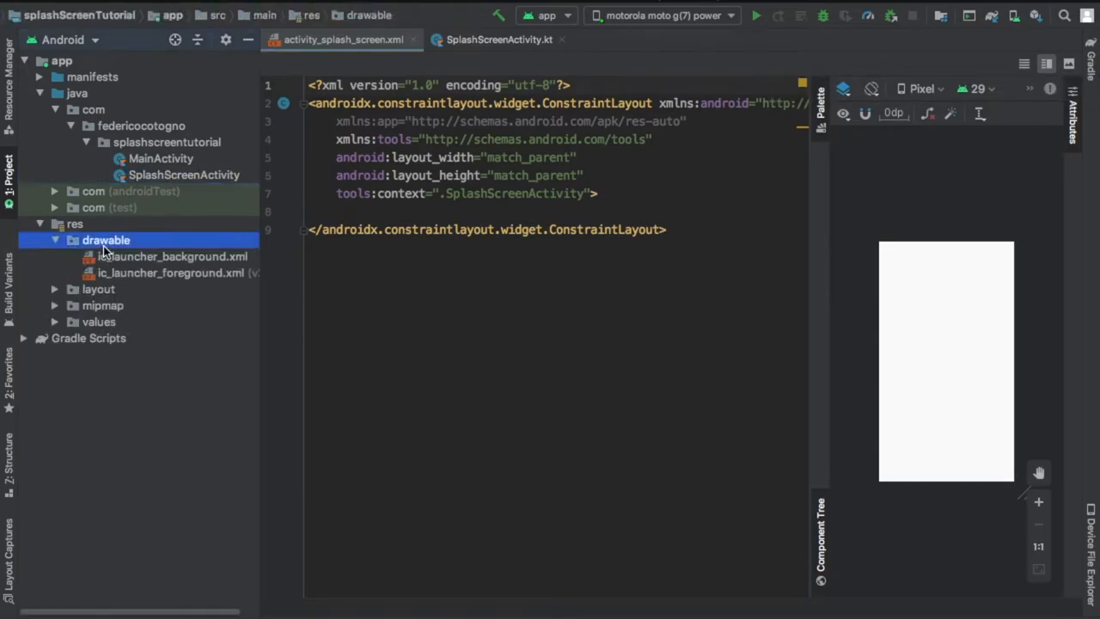
right_click(105, 240)
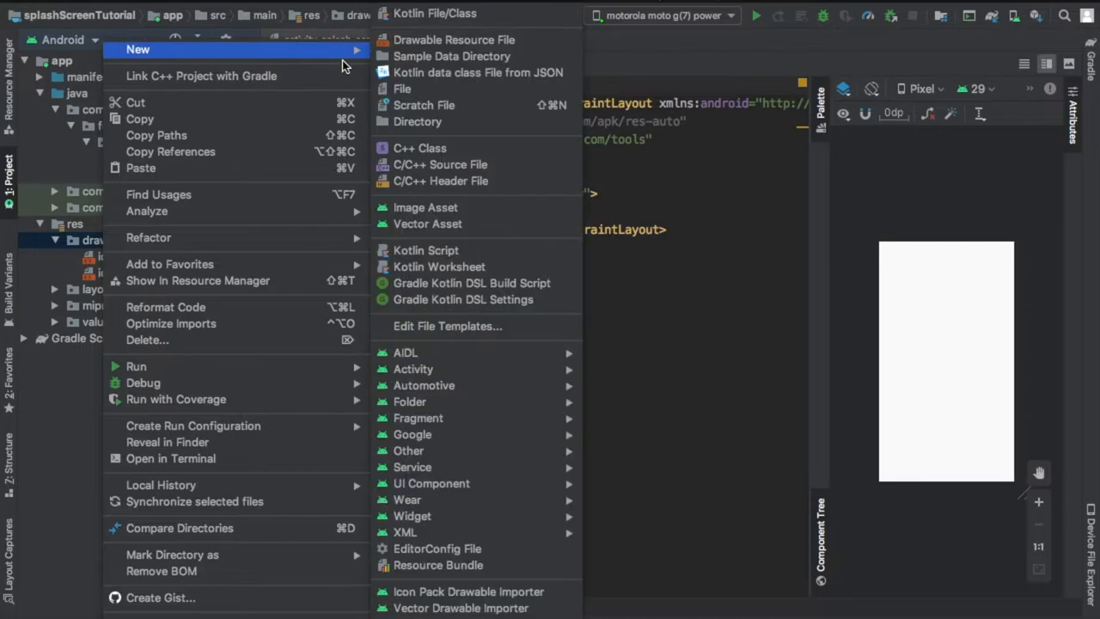
mouse_move(427, 223)
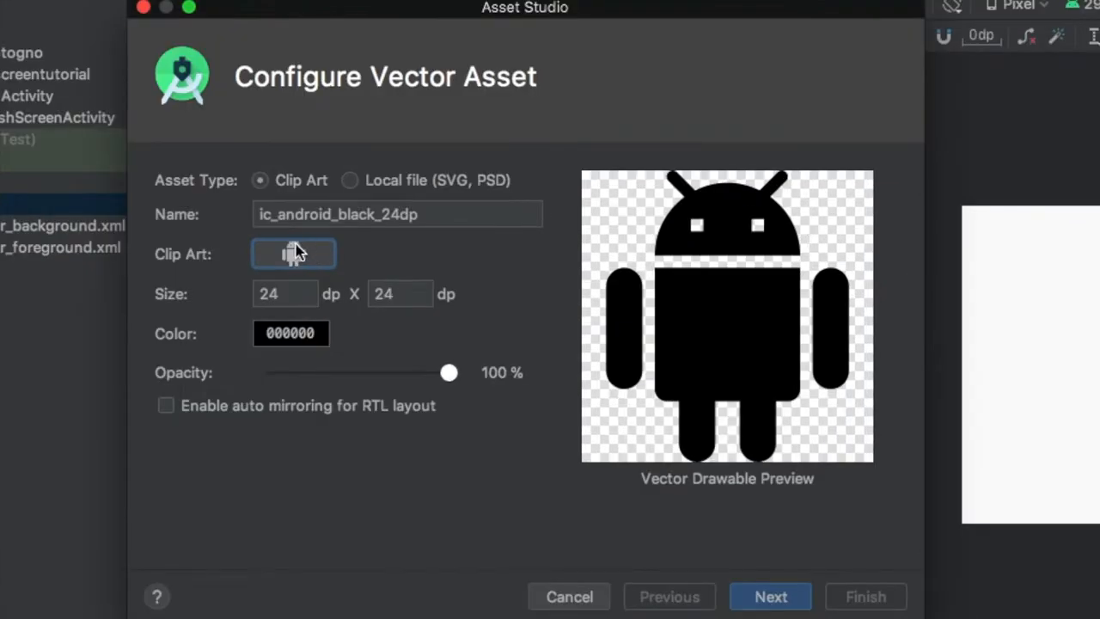
click(293, 254)
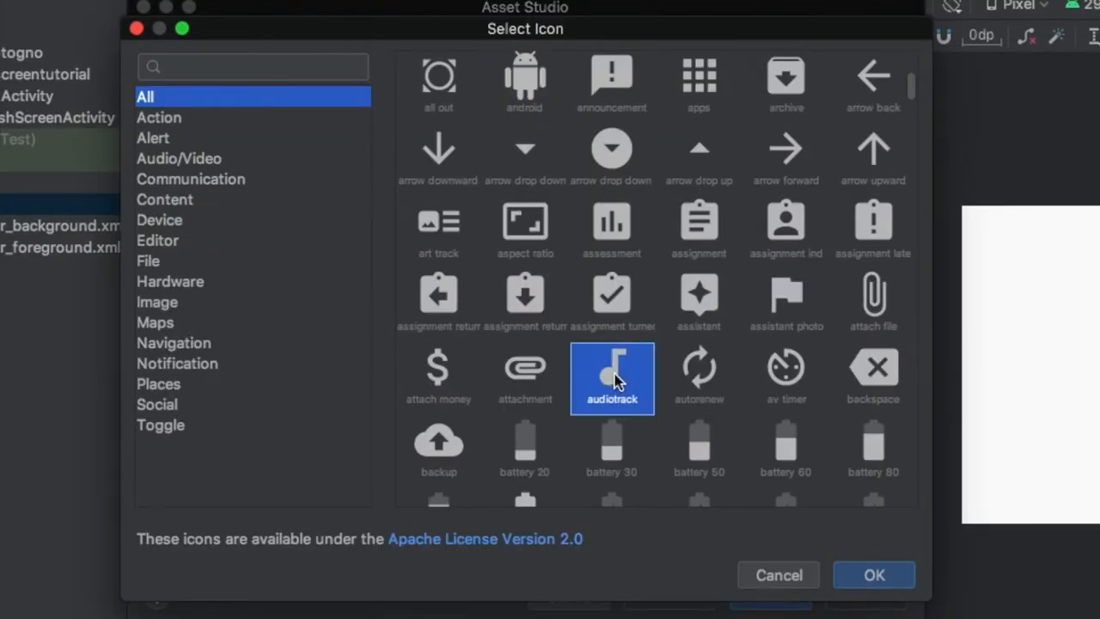
click(873, 574)
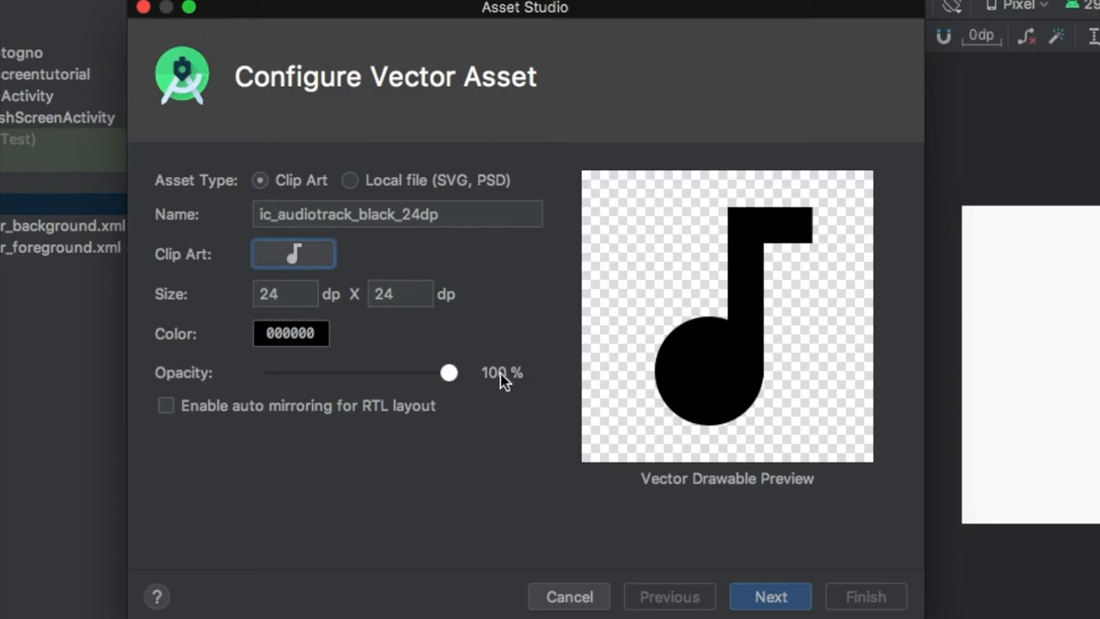
text(200)
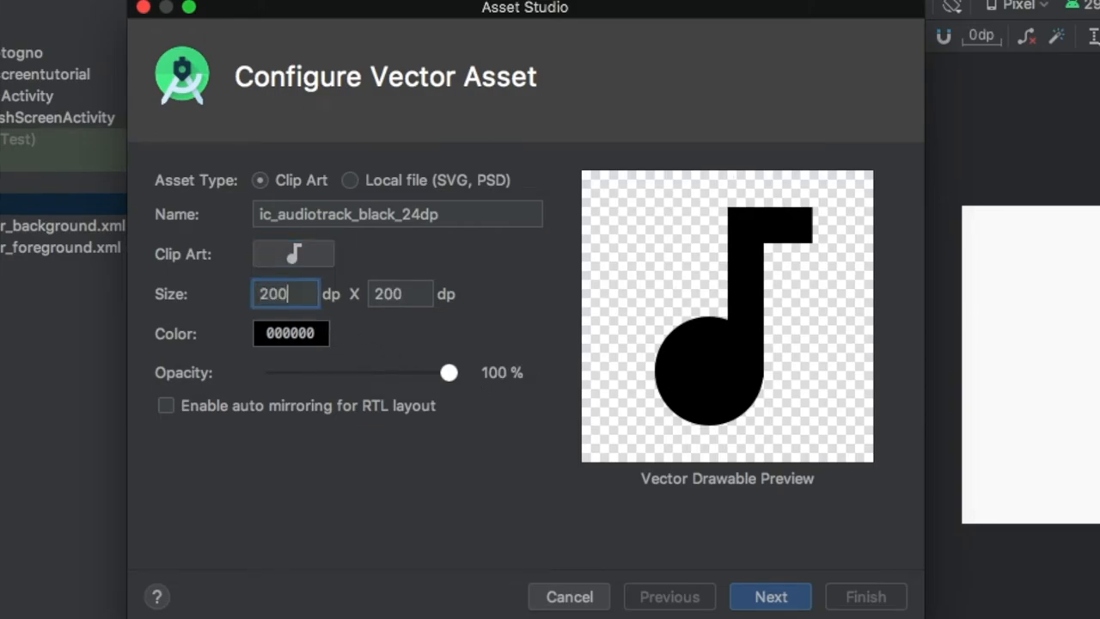
Try a dark red icon colour, revert it to black, and continue to finish the asset
click(291, 333)
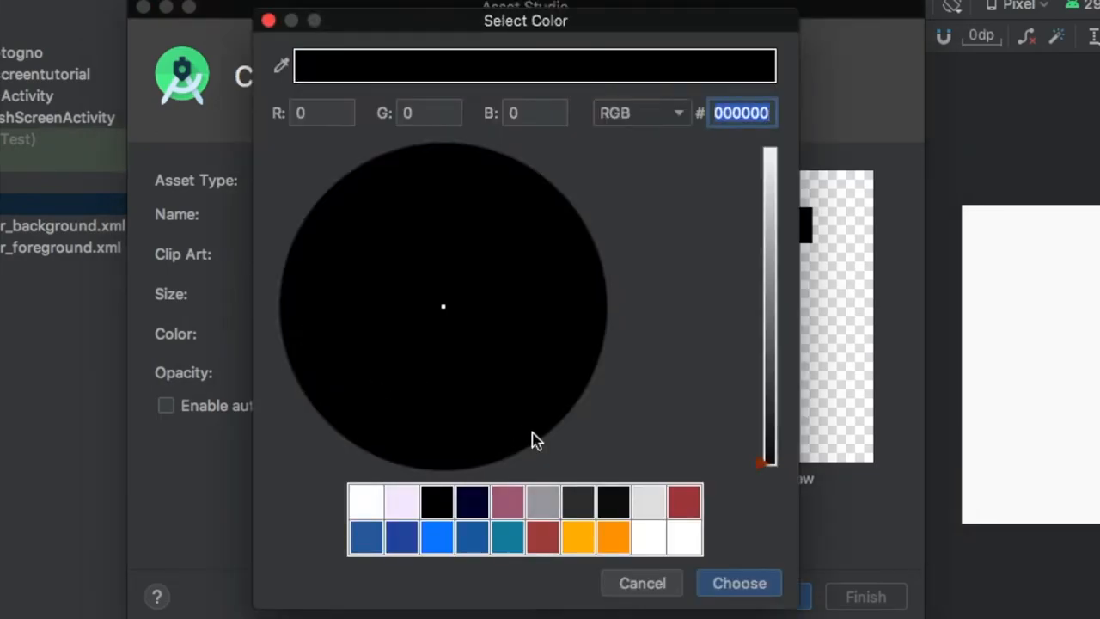
click(542, 537)
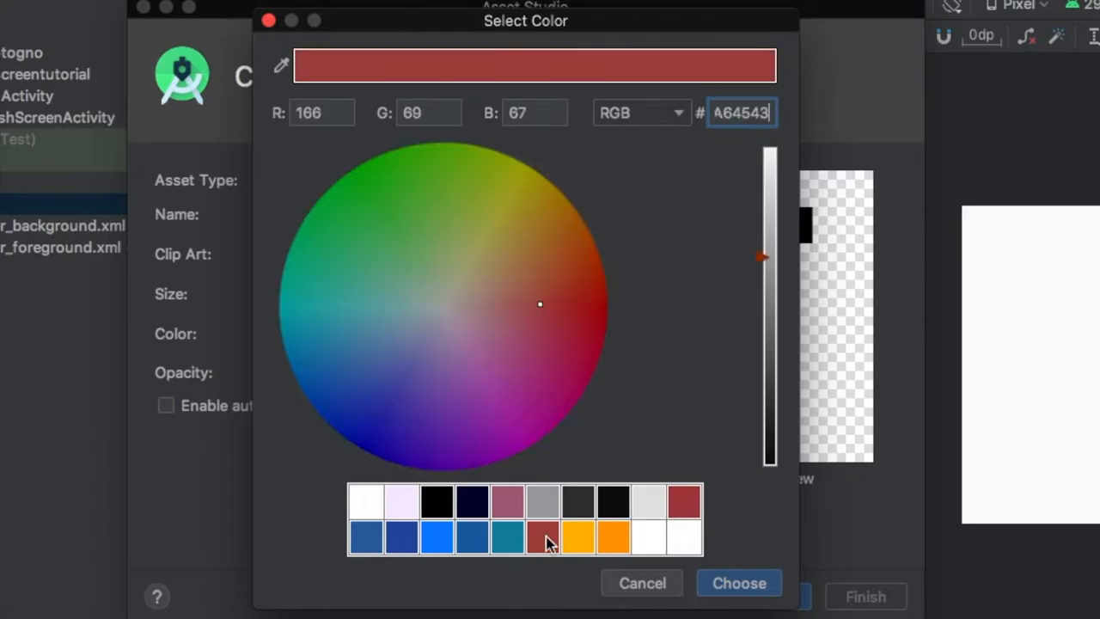
click(738, 582)
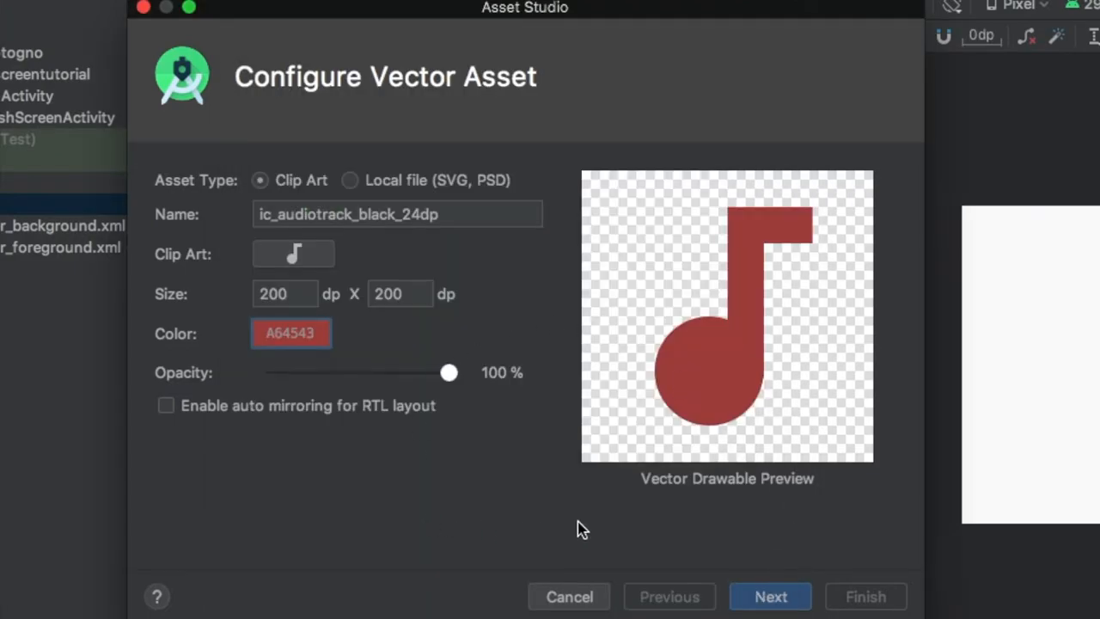
click(290, 333)
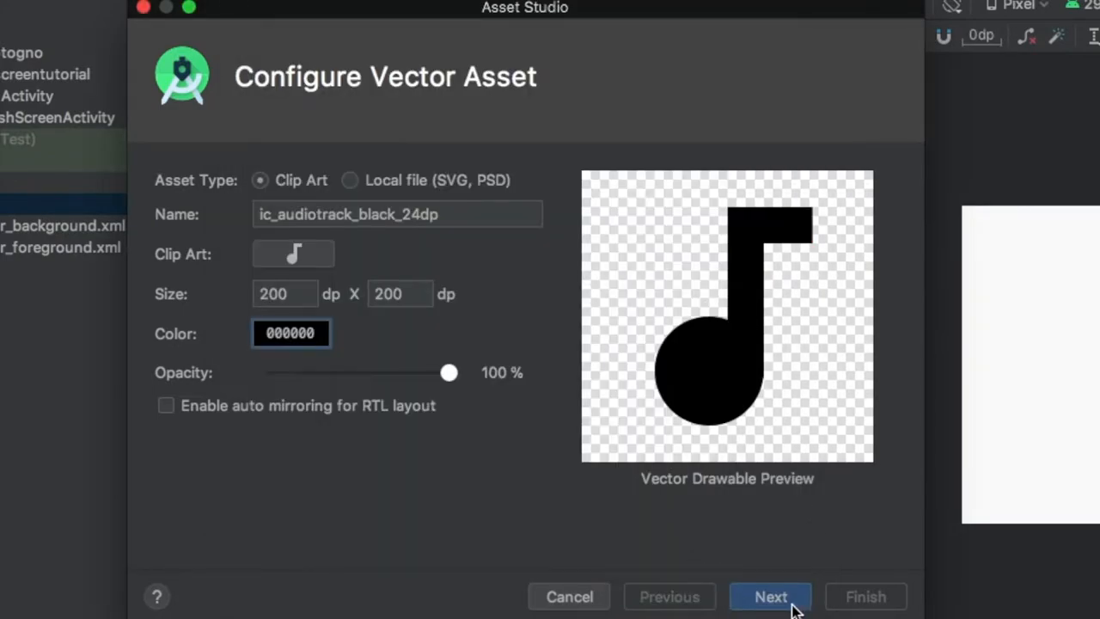
click(770, 597)
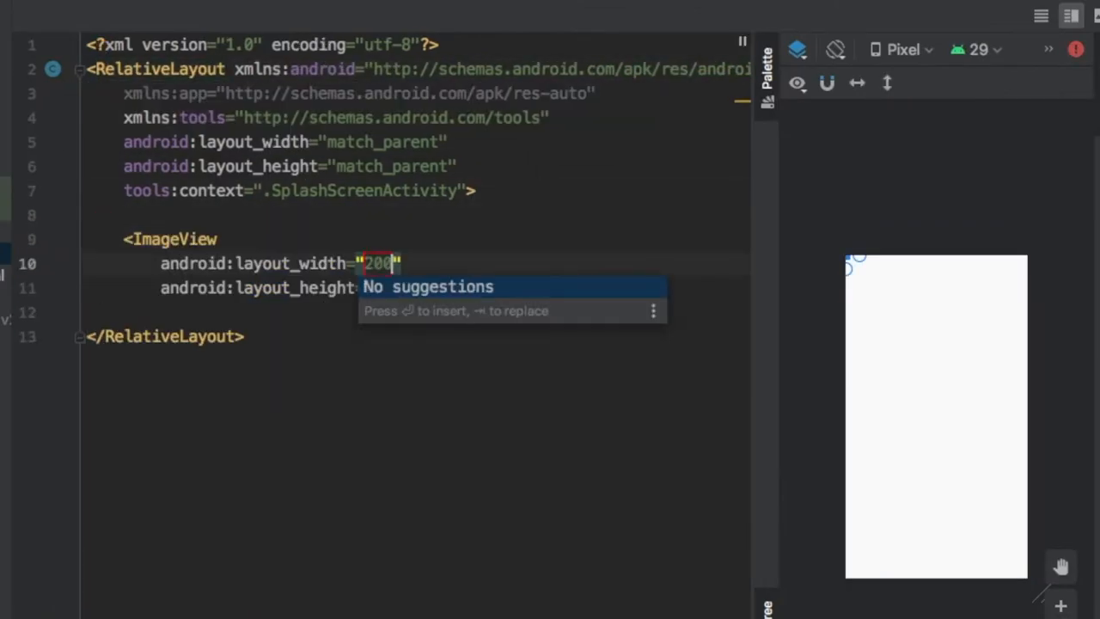
Give the ImageView the audiotrack drawable, centre it in parent, and set its id to iv_note
text(dp)
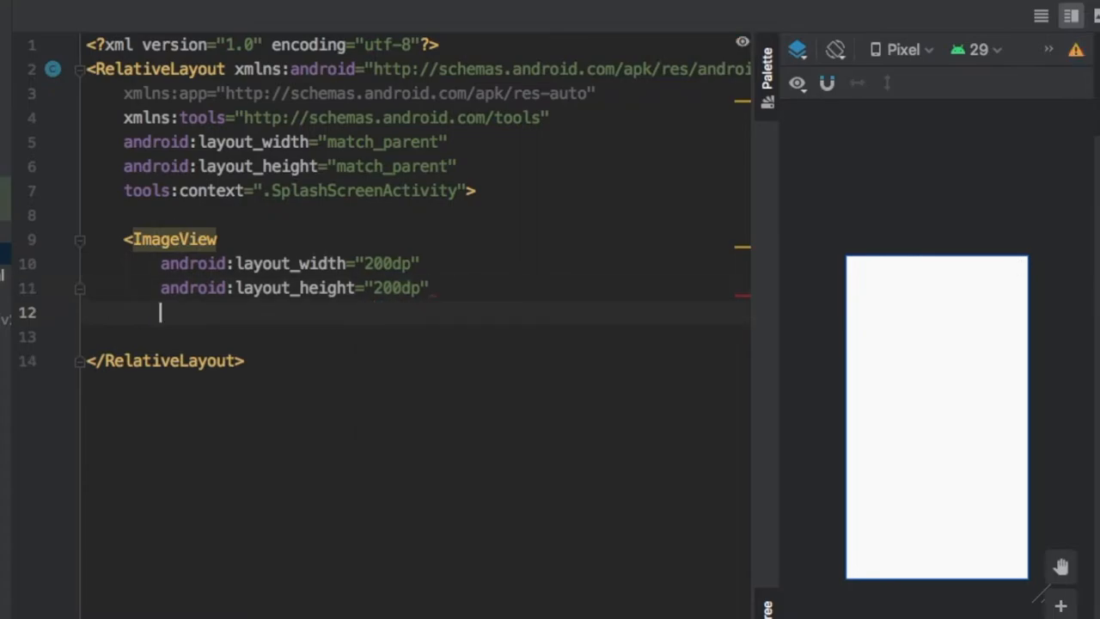
text(android:src="@drawable/ic_audiotrack_black_24dp")
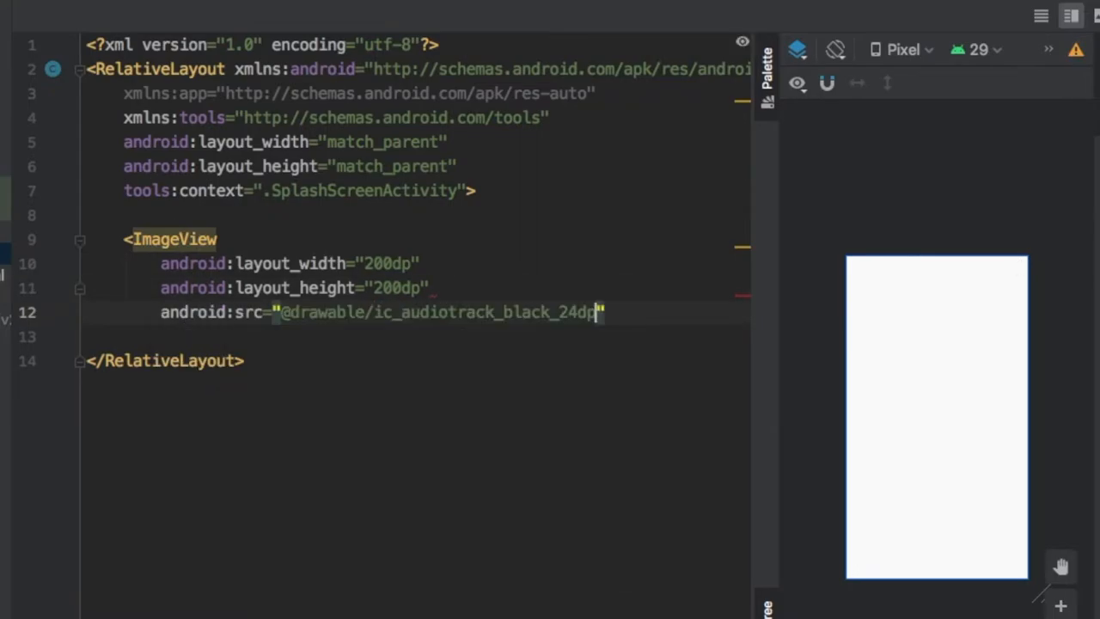
text(android:layout_centerInParent="true")
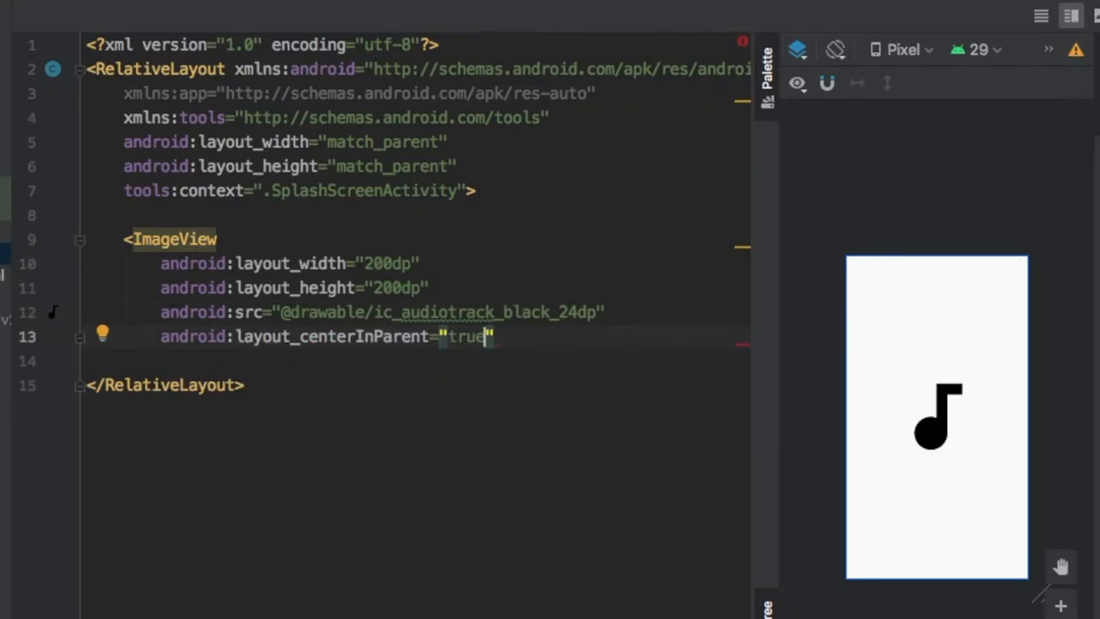
text(android:id=")
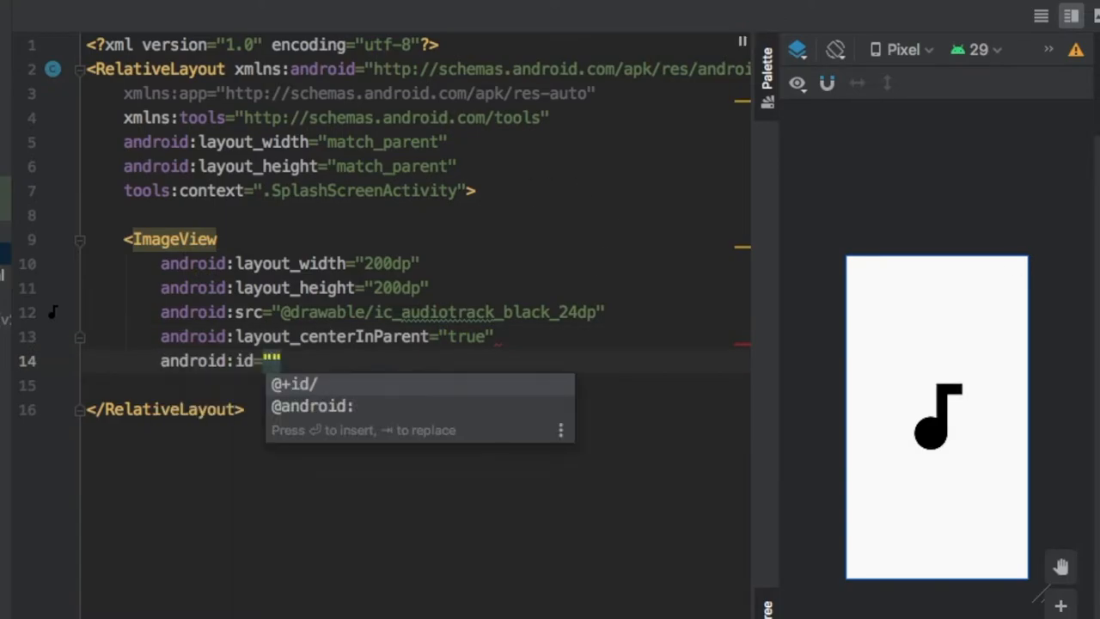
text(@+id/iv_note)
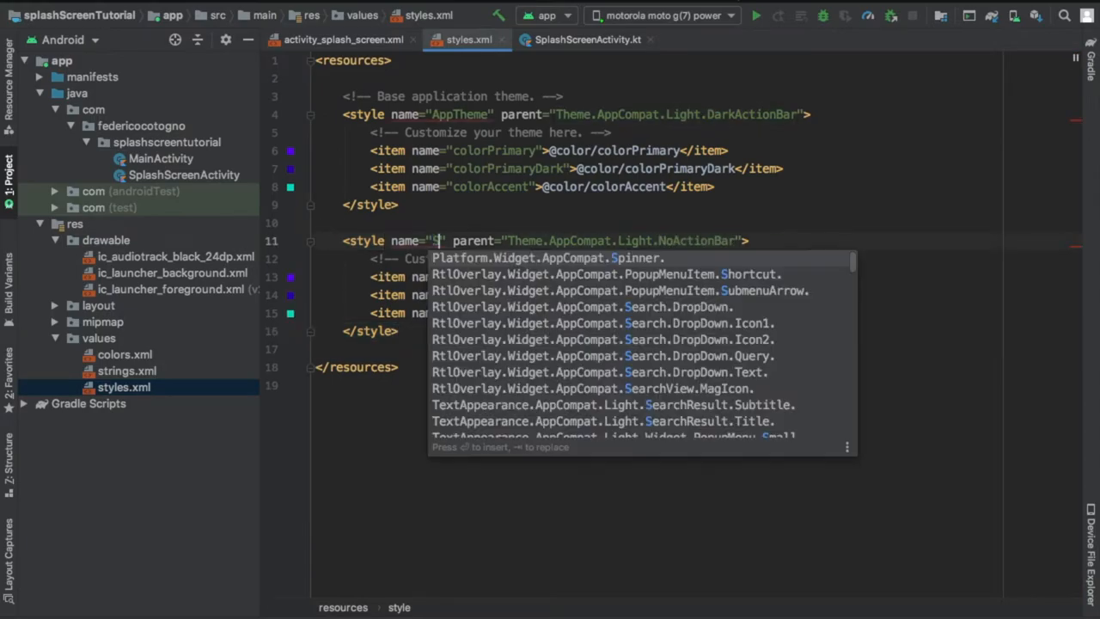
Name the duplicated style SplashScreenTheme based on Theme.AppCompat.Light.NoActionBar
text(plashScreenTheme)
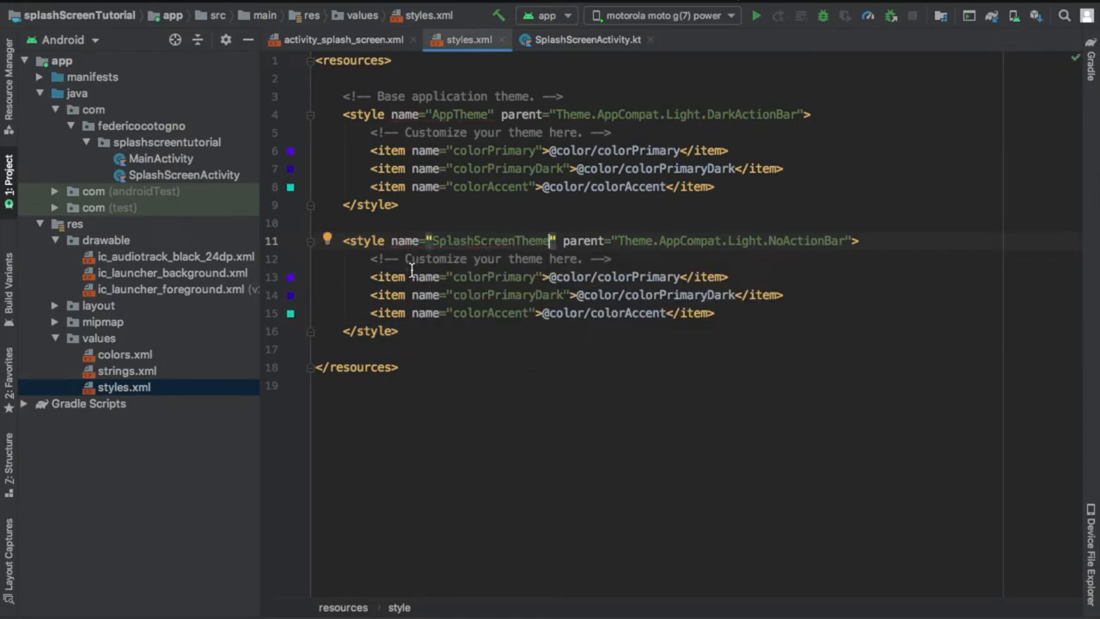
click(136, 93)
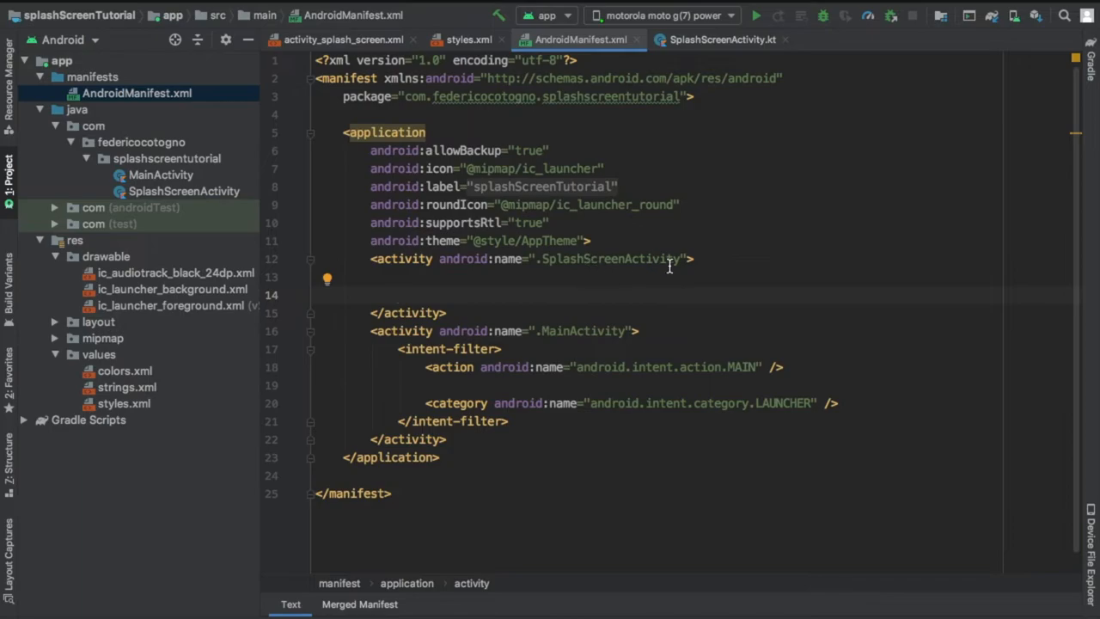
text(an>)
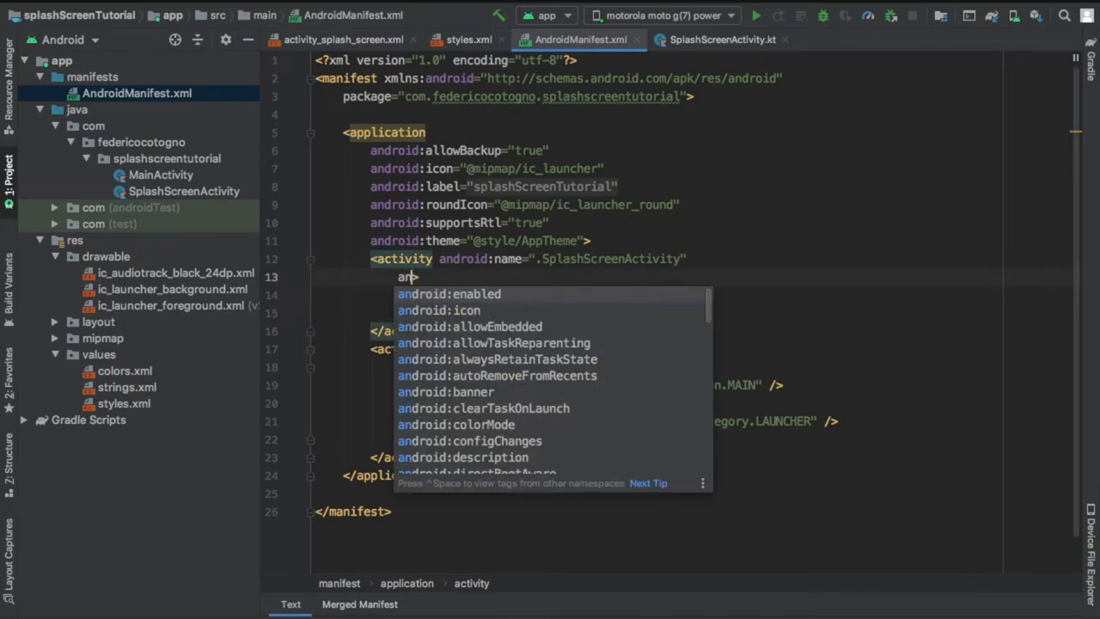
text(android:theme=")
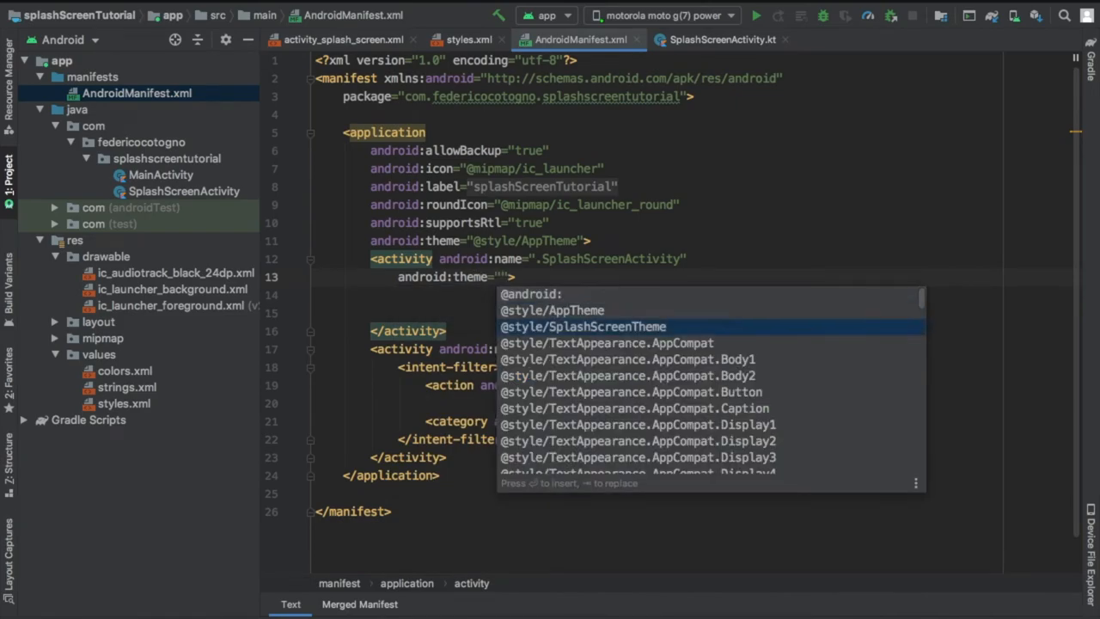
click(582, 326)
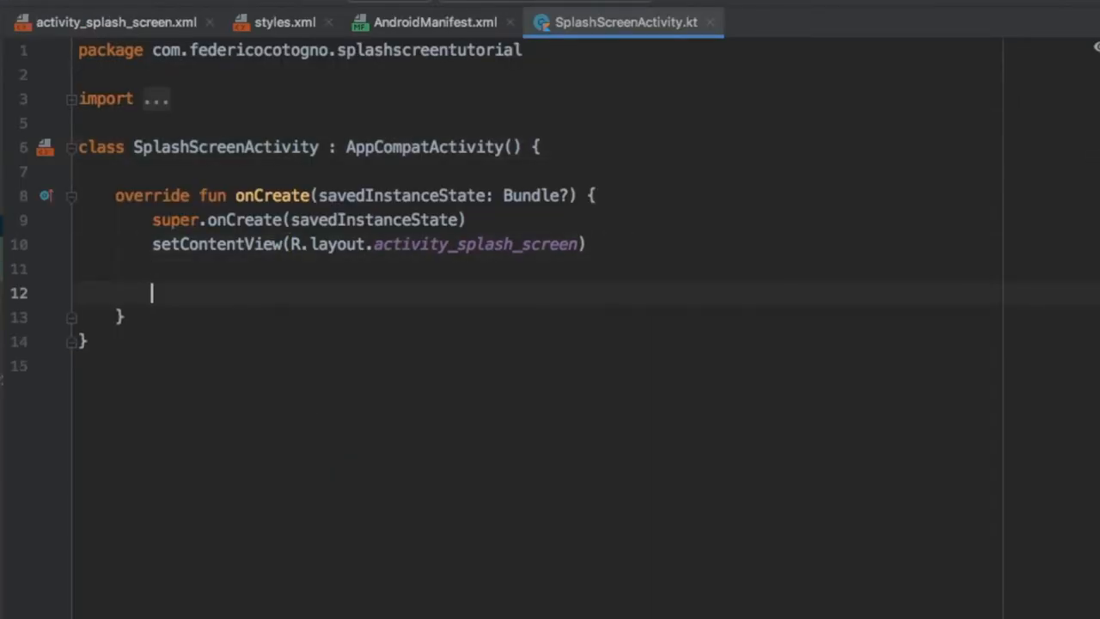
Set iv_note alpha to 0f and animate it to 1f over a 1500 ms duration
text(iv_note.)
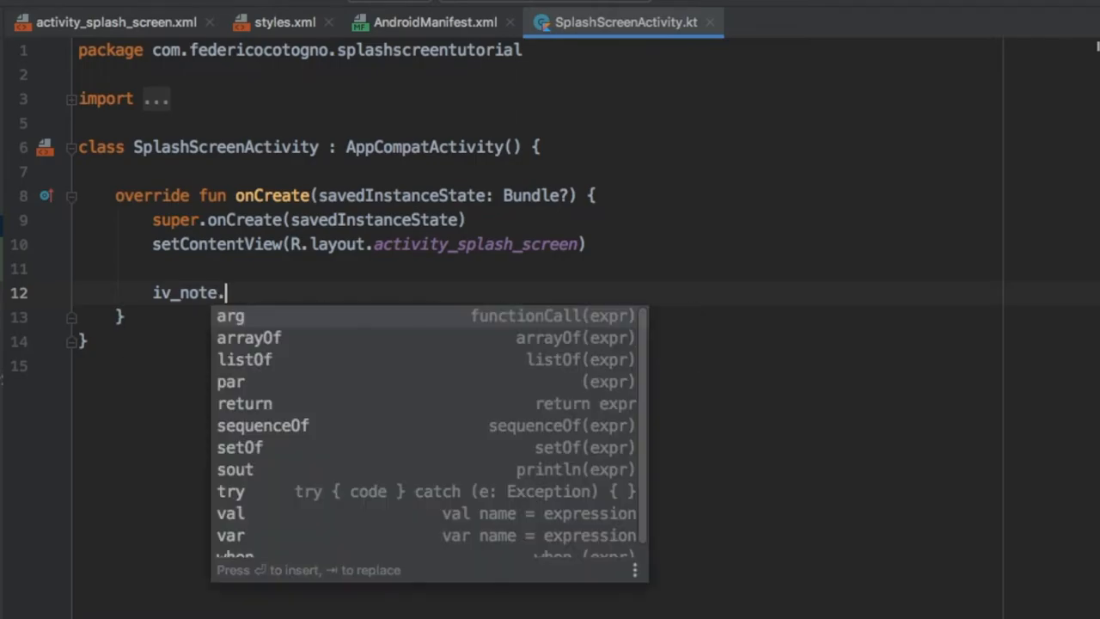
text(alpha = 0)
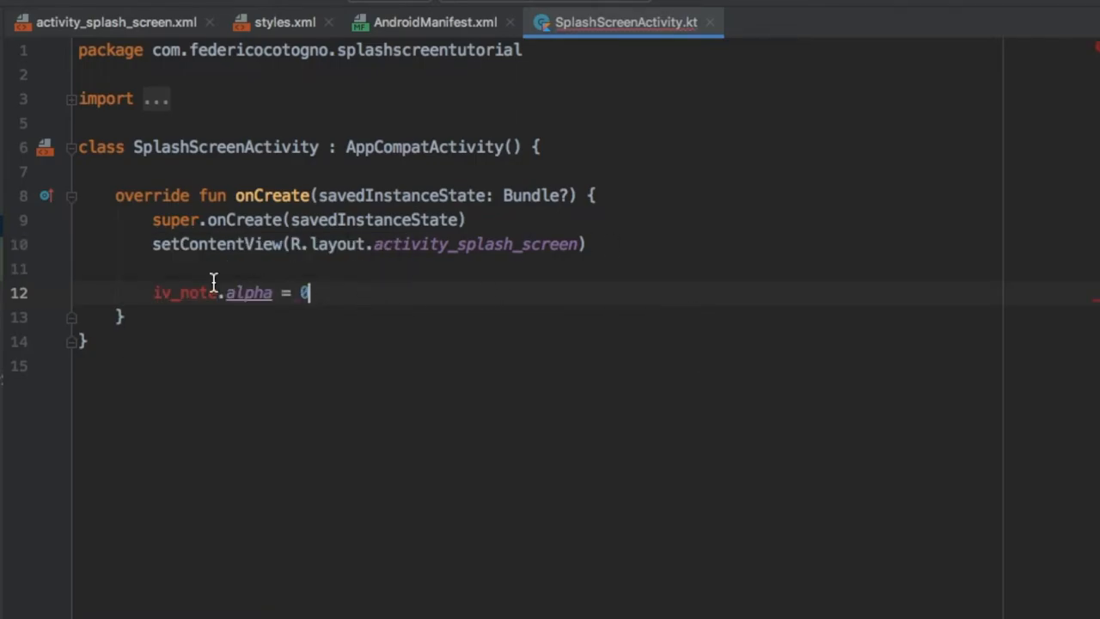
text(f)
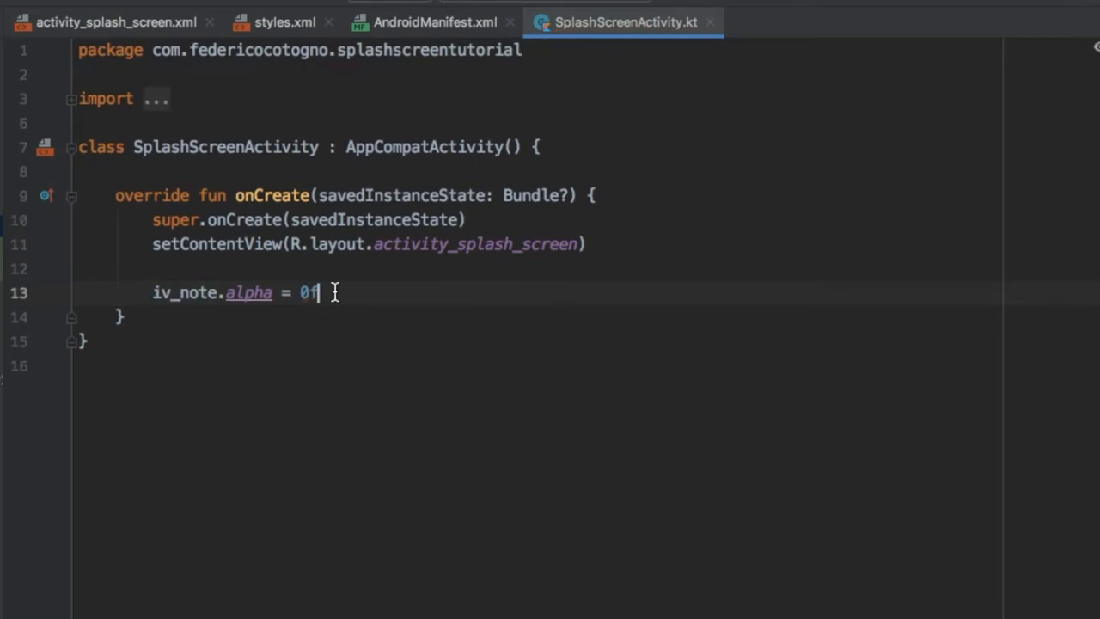
text(iv_)
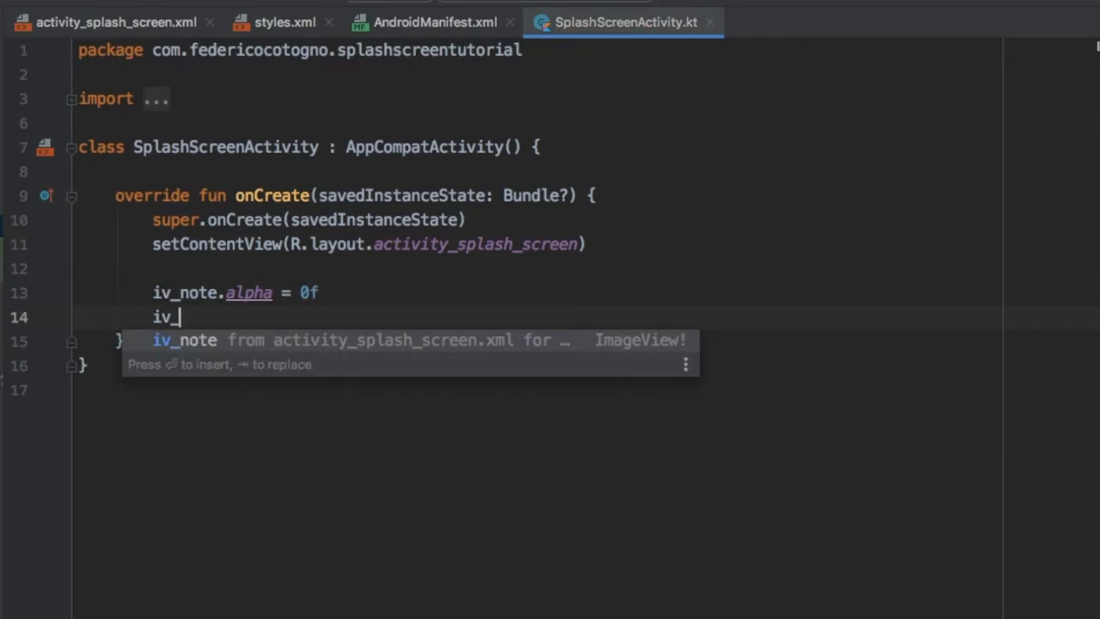
text(note.animate().set)
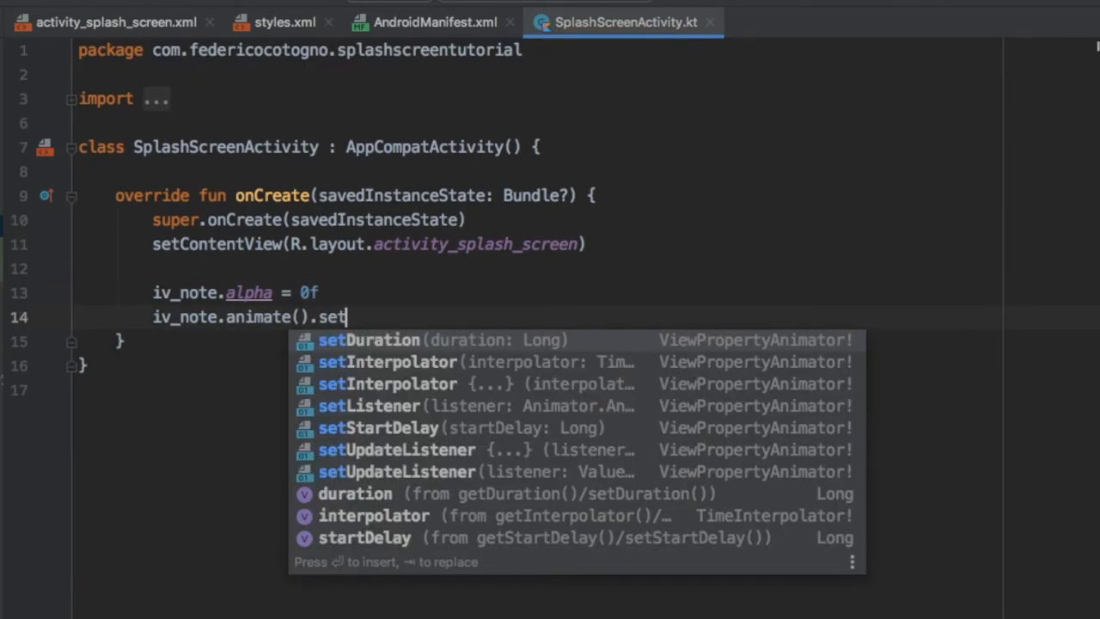
text(Duration(1500).al)
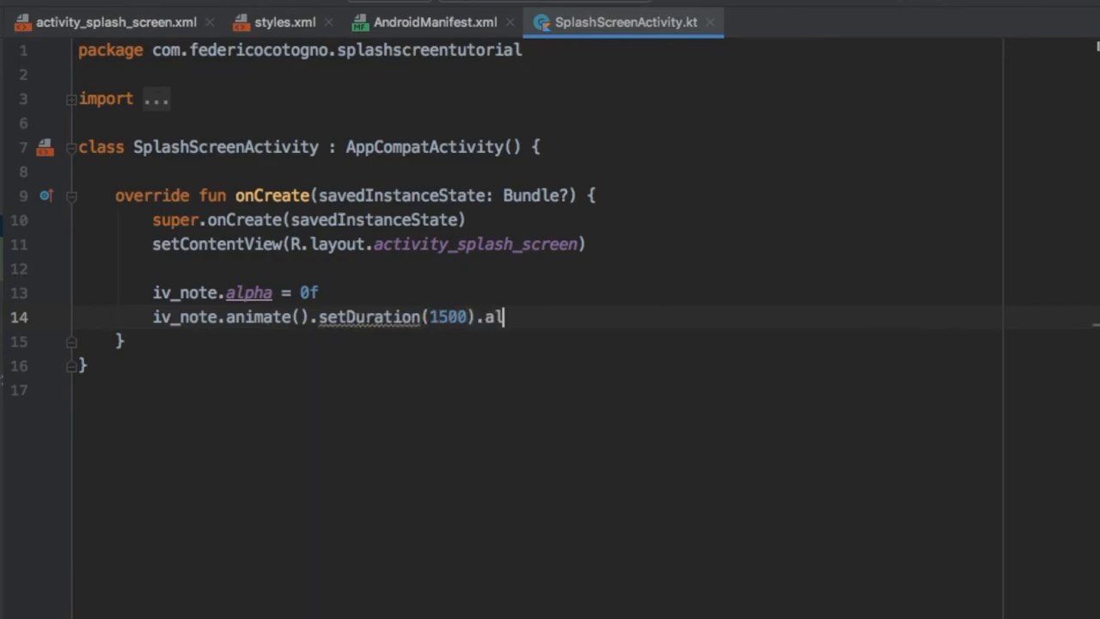
text(pha(1f).withEndAction {)
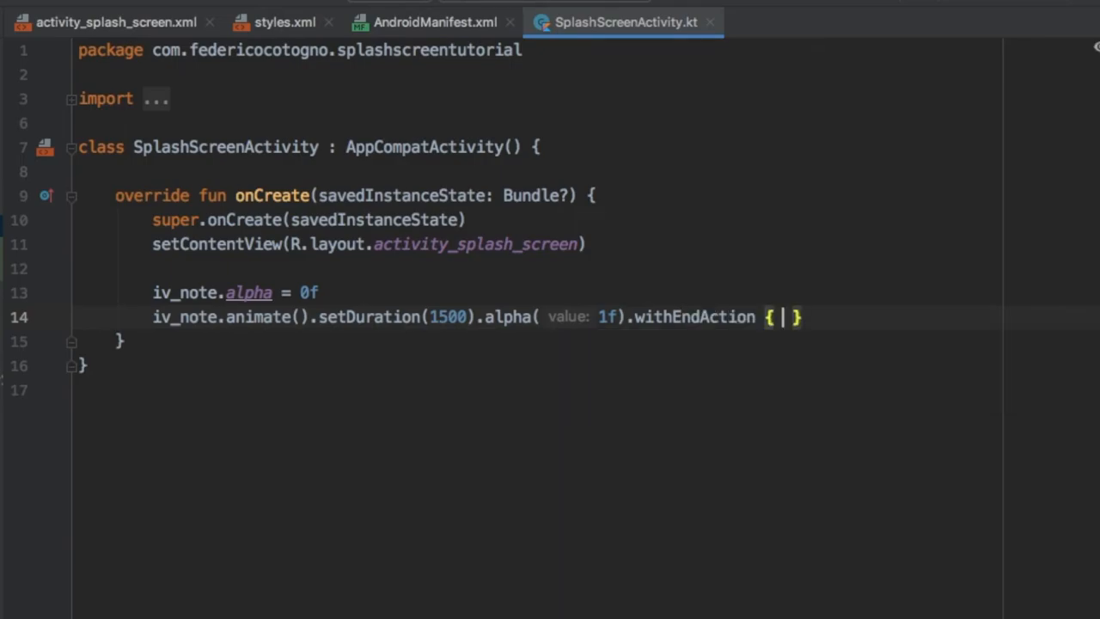
In the end action, start MainActivity via an Intent with overridePendingTransition fade_in, fade_out
text(val i = Intent(this, Mai)
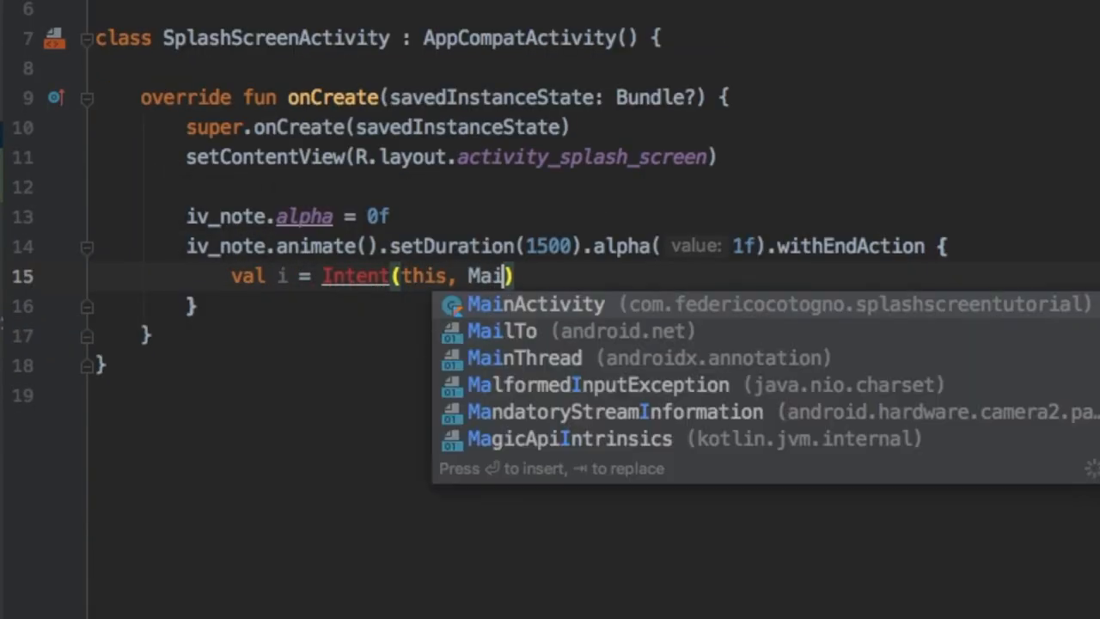
click(536, 303)
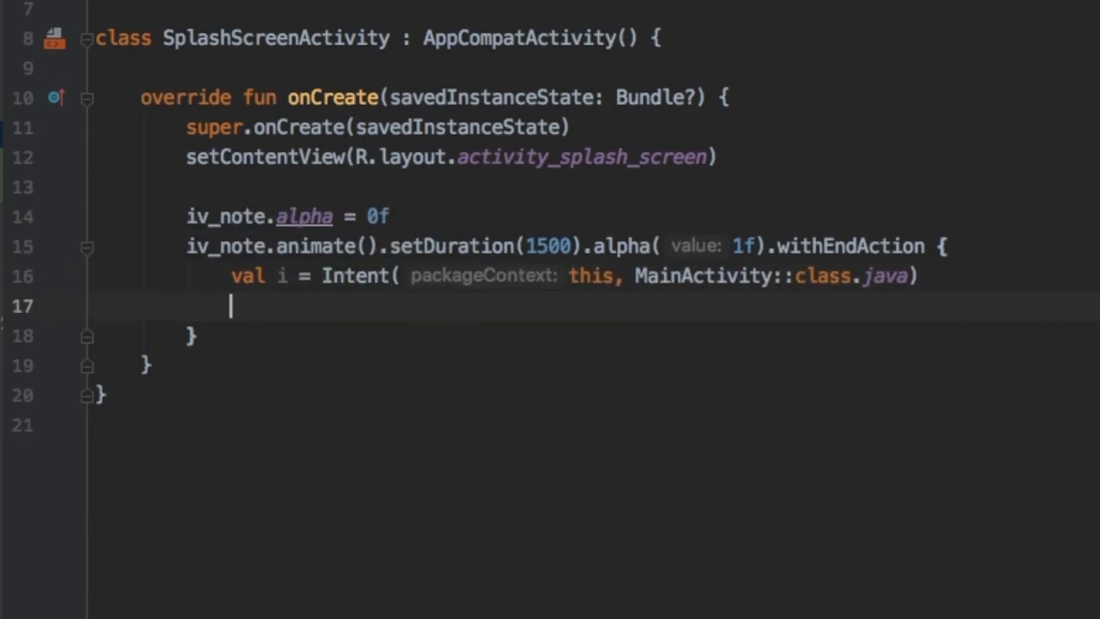
text(startActivity(i))
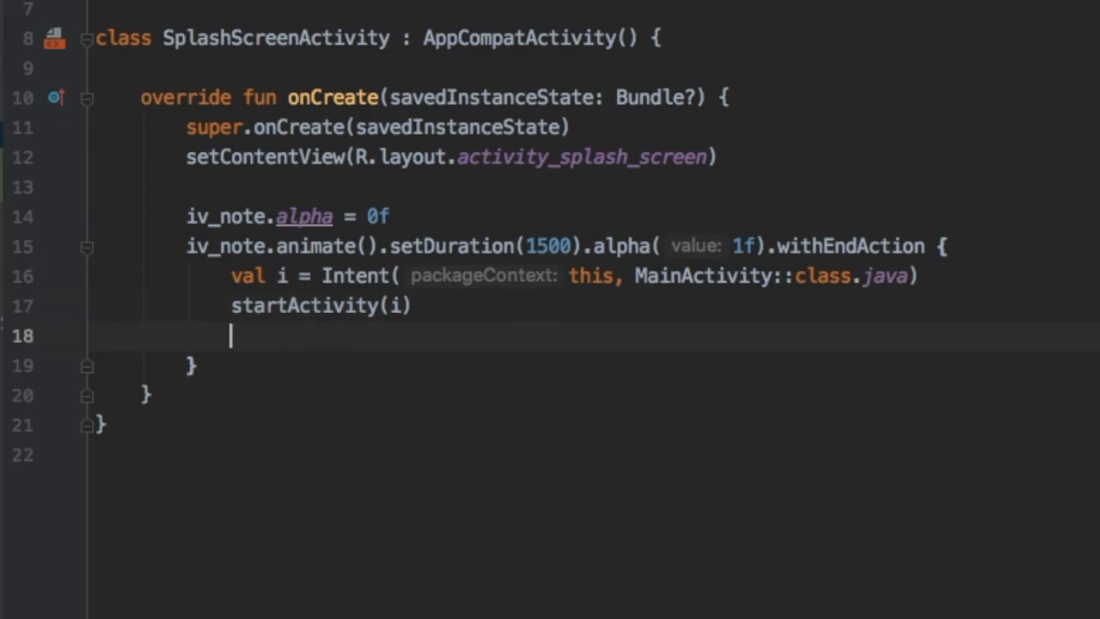
text(overridePendingTransition(android)
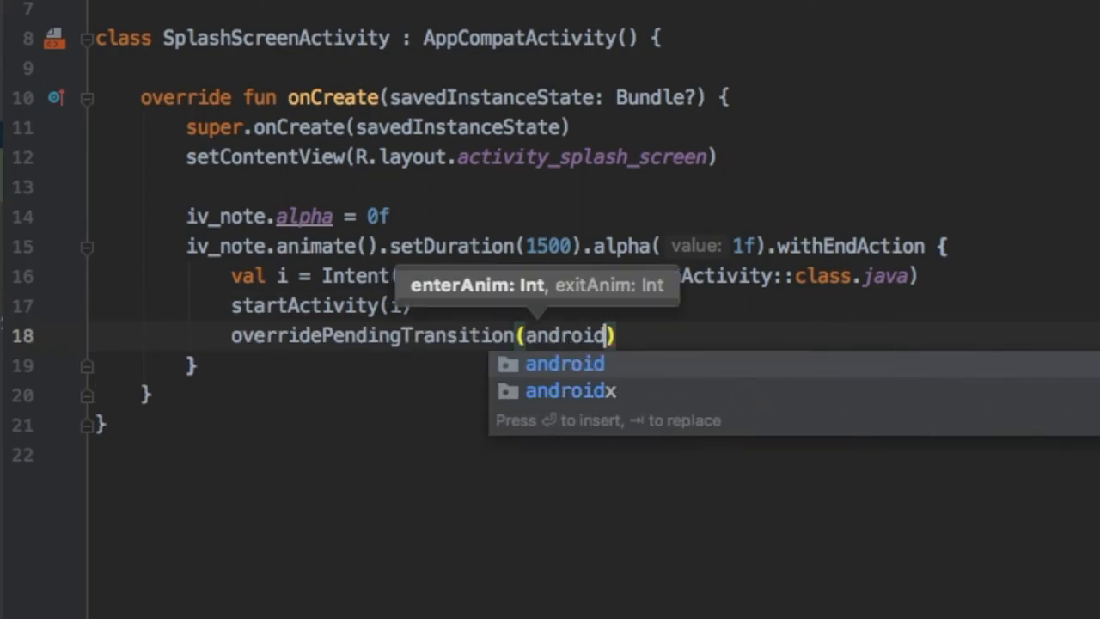
text(.R.anim.fade_in)
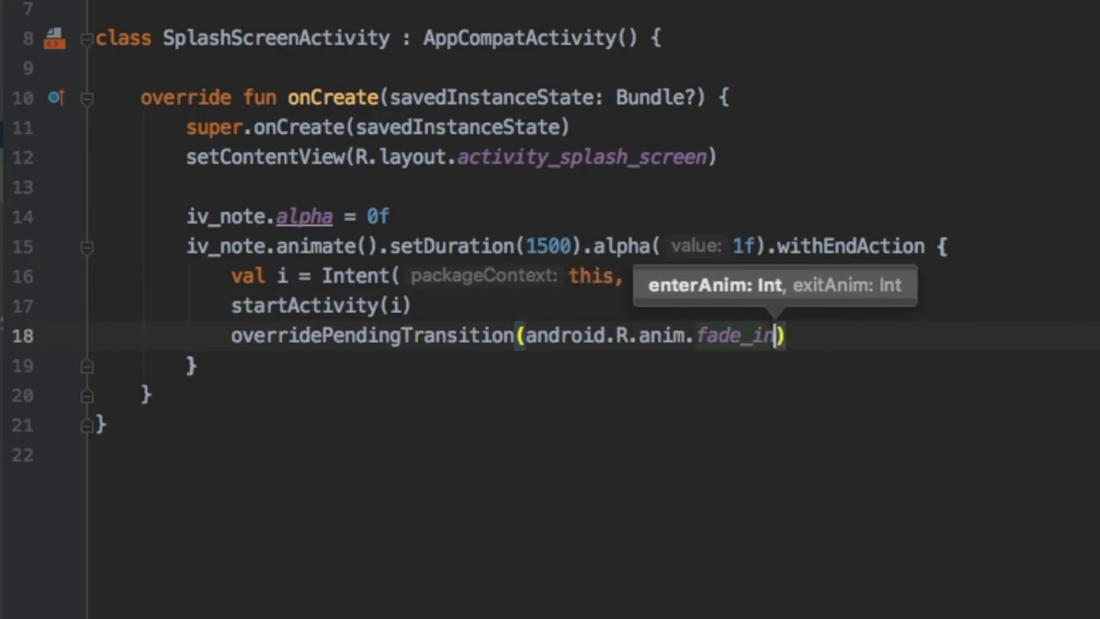
text(,android.R.anim.)
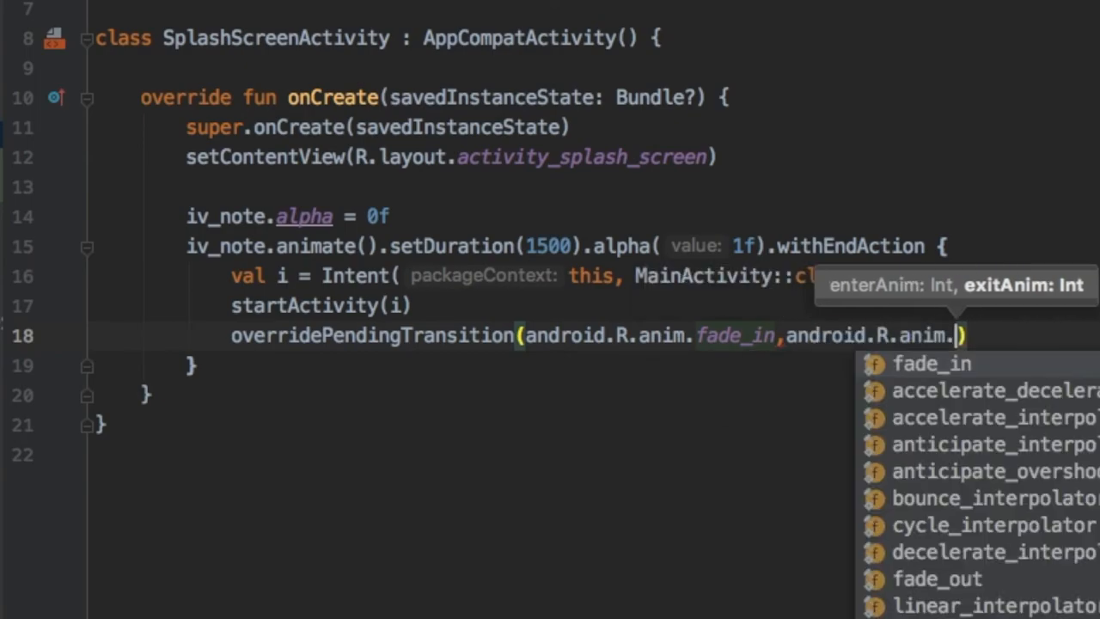
text(fade_out)
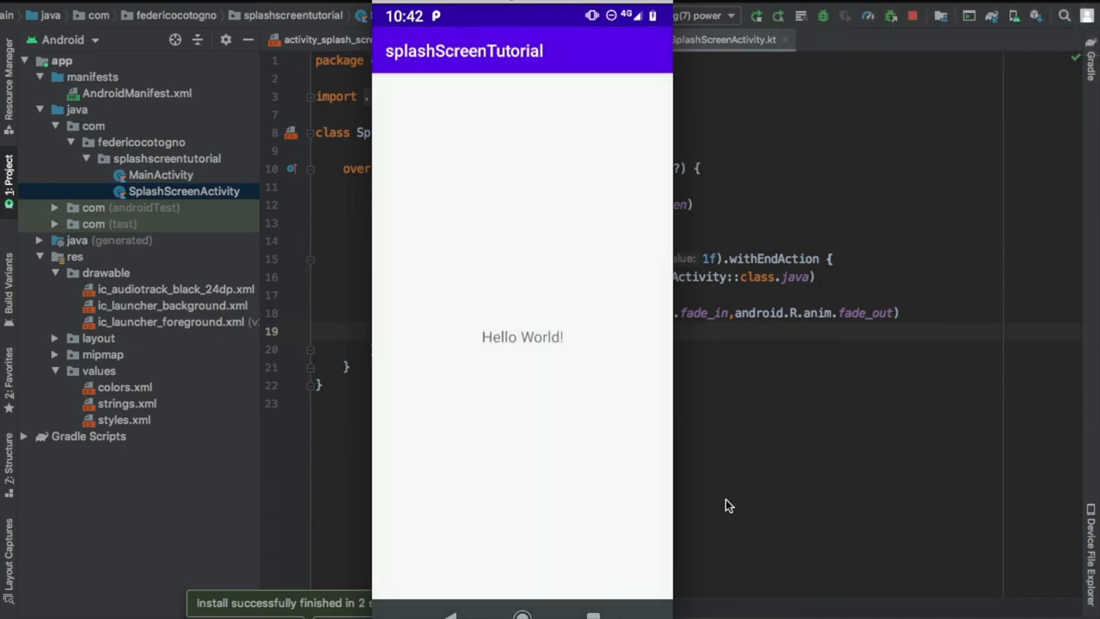
mouse_move(801, 520)
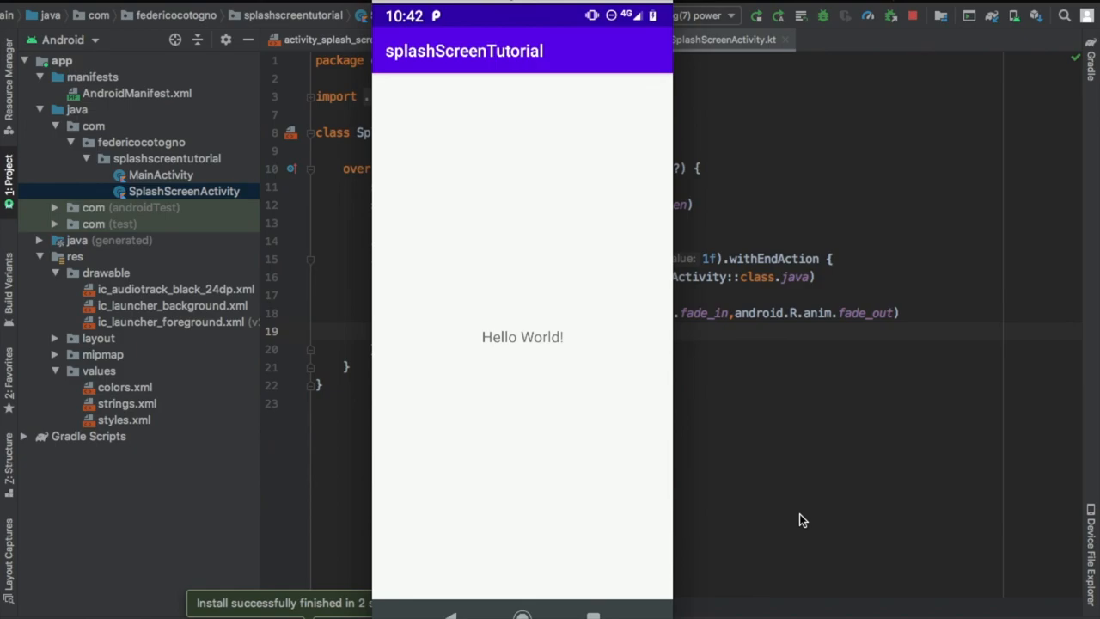